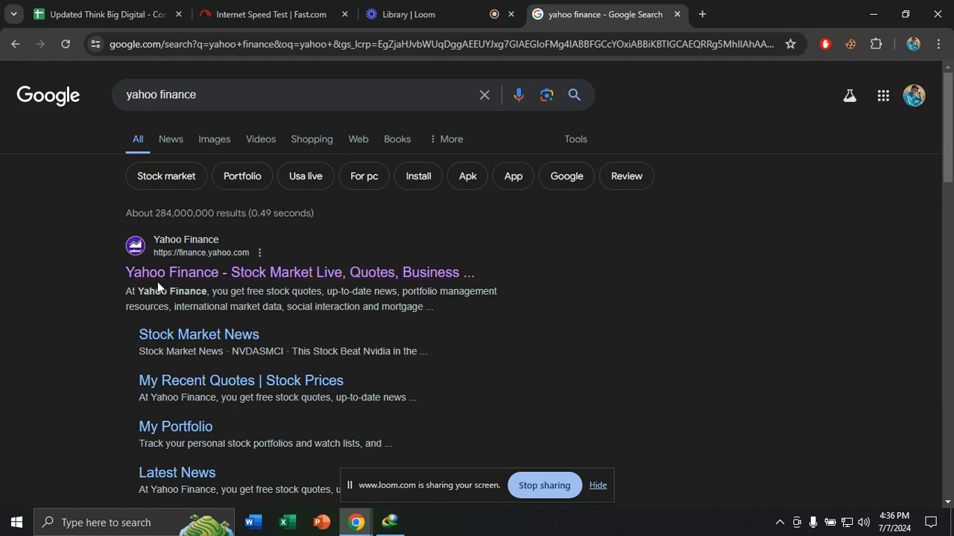
# Step: Open the Yahoo Finance homepage from the Google results for "yahoo finance"
pyautogui.click(300, 271)
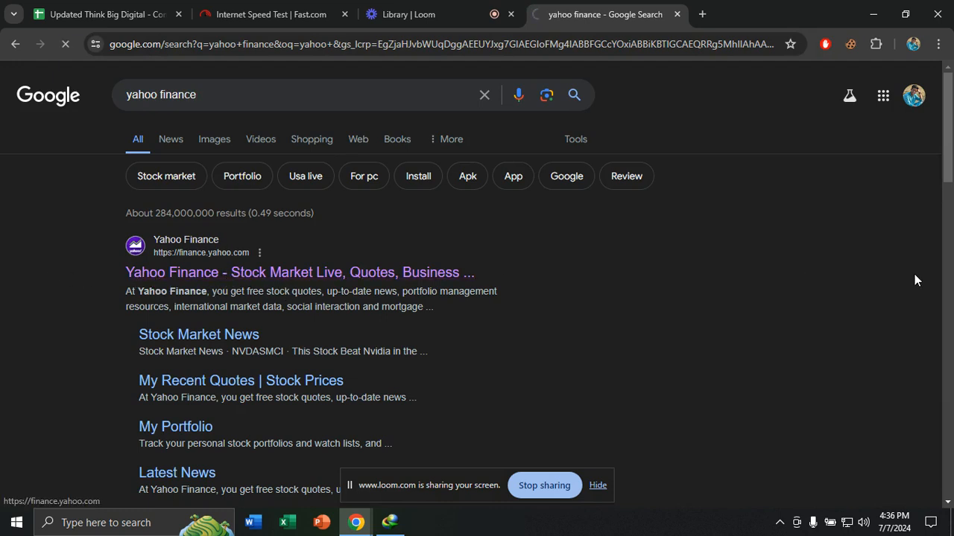
pyautogui.click(299, 272)
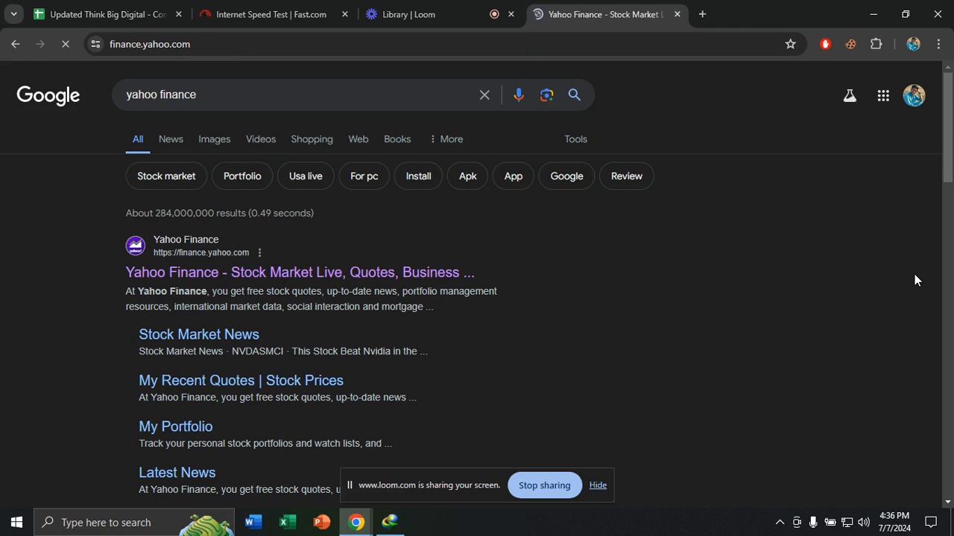
pyautogui.click(300, 271)
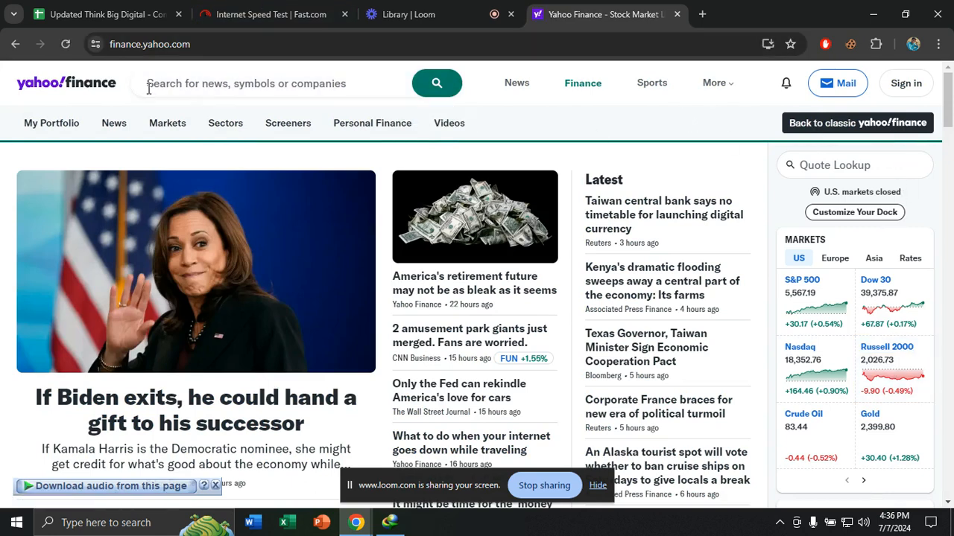
# Step: Search Yahoo Finance for "apple" to list the AAPL Apple Inc. symbol
pyautogui.click(246, 84)
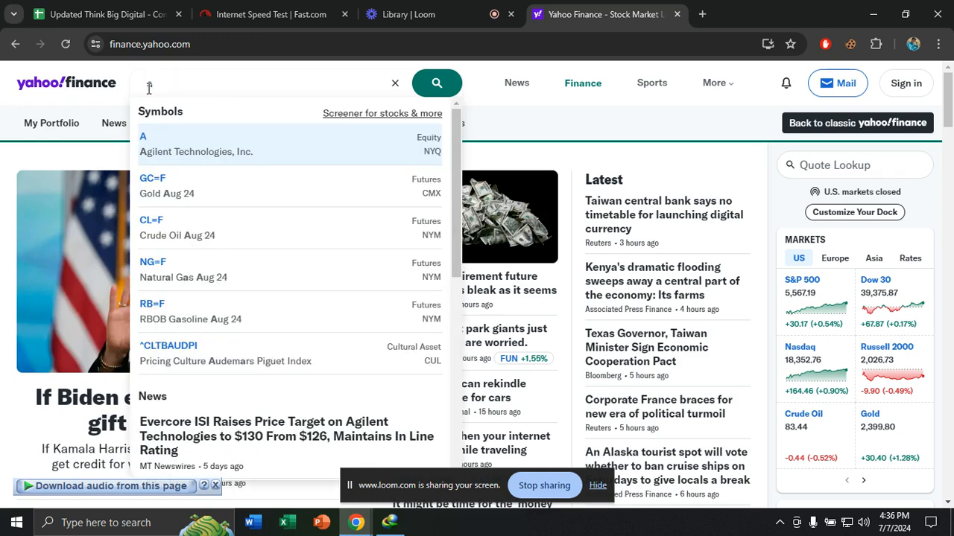
pyautogui.write('apple')
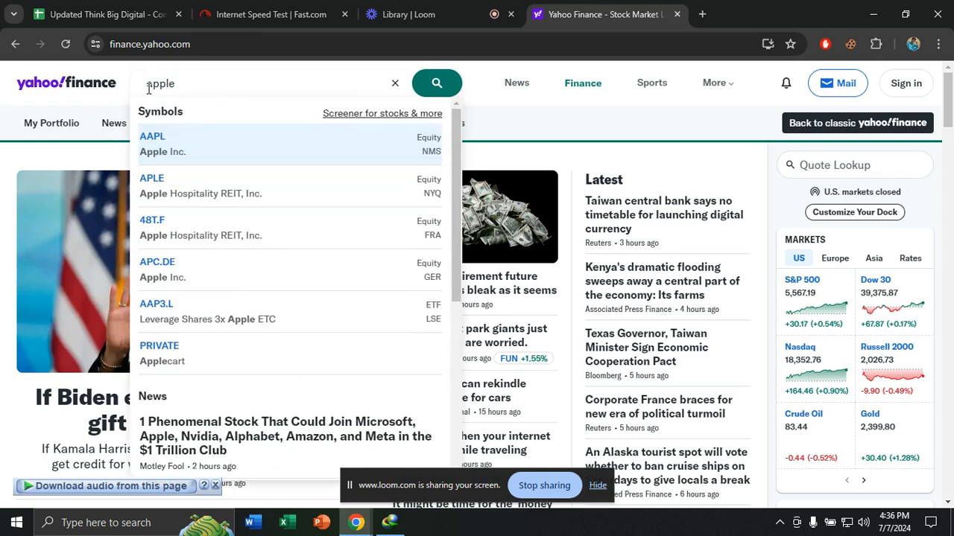
pyautogui.moveTo(185, 161)
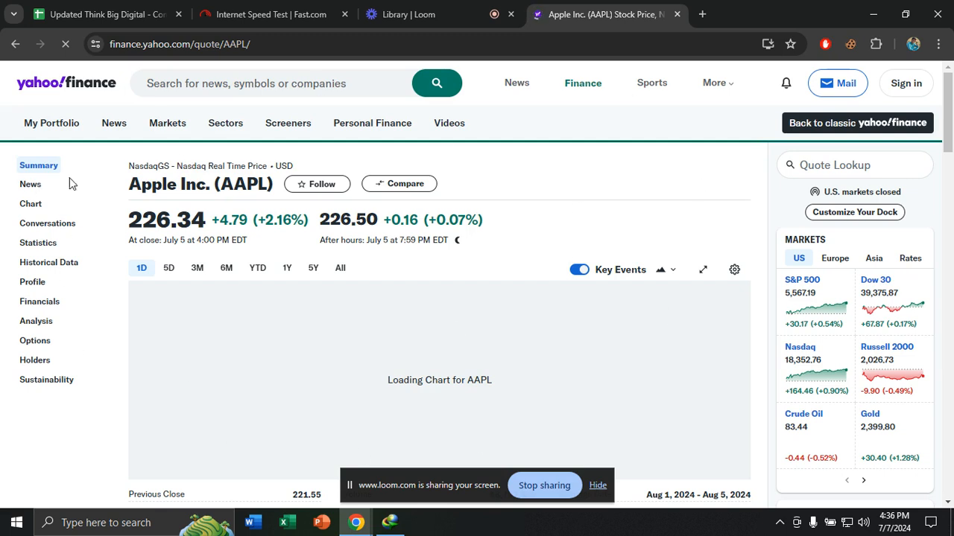
pyautogui.moveTo(48, 263)
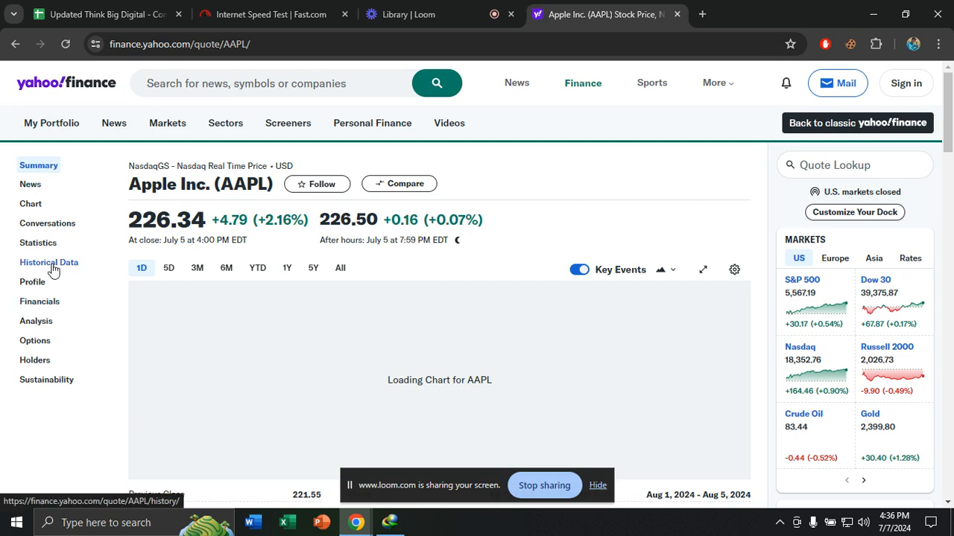
# Step: Show Apple's Historical Data and set the price frequency to Weekly
pyautogui.click(47, 262)
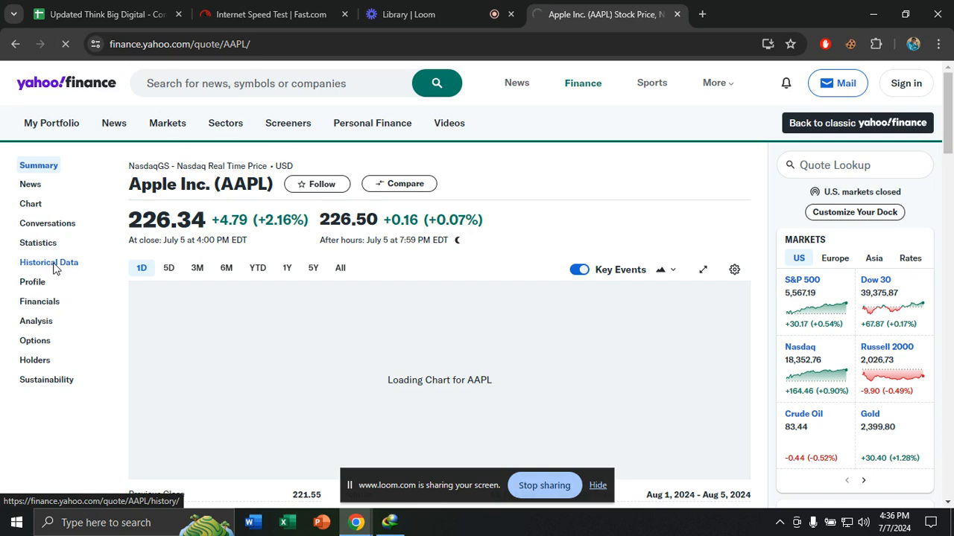
pyautogui.click(48, 263)
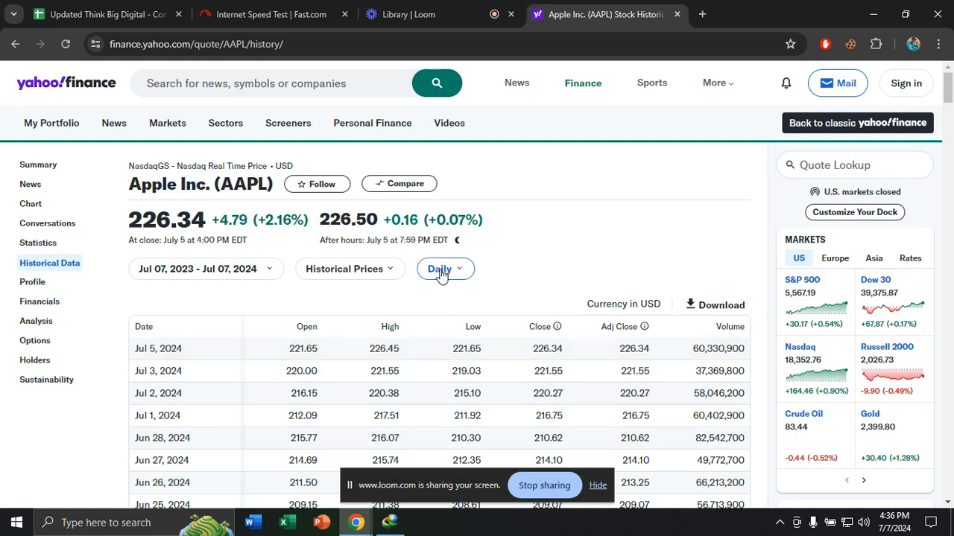
pyautogui.click(444, 268)
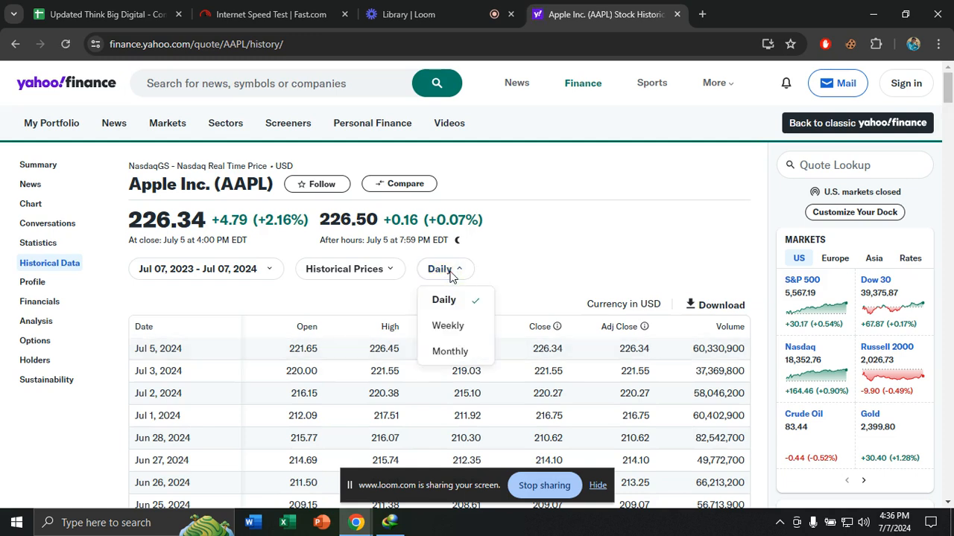
pyautogui.moveTo(447, 324)
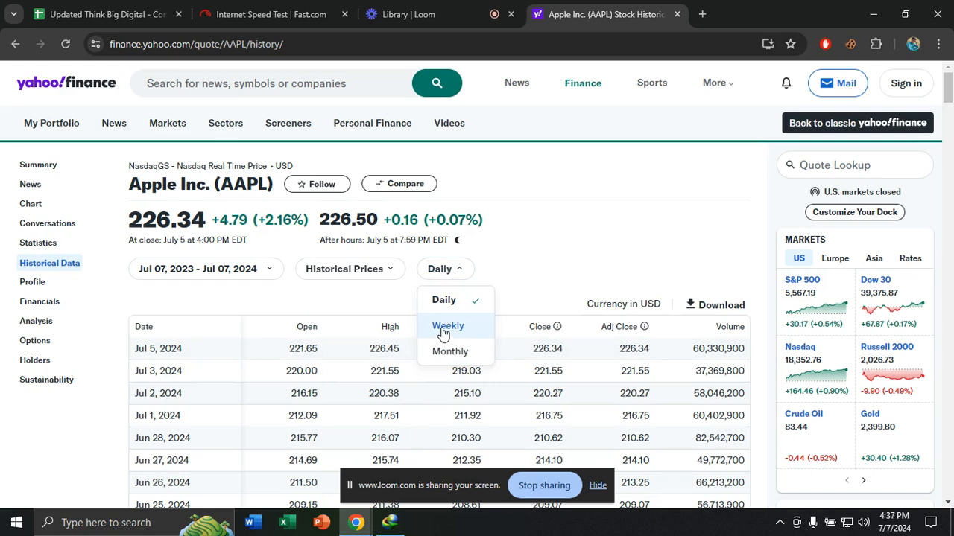
pyautogui.click(447, 324)
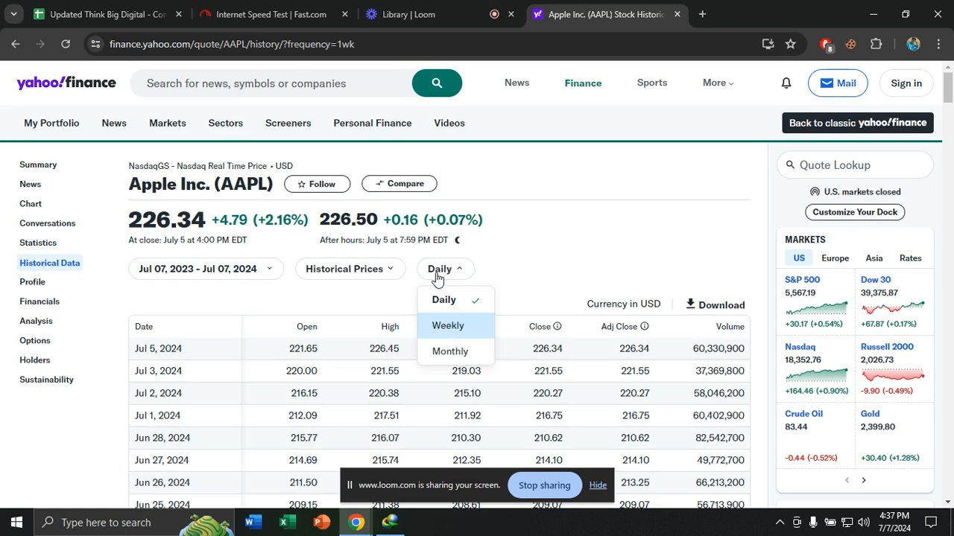
pyautogui.click(447, 325)
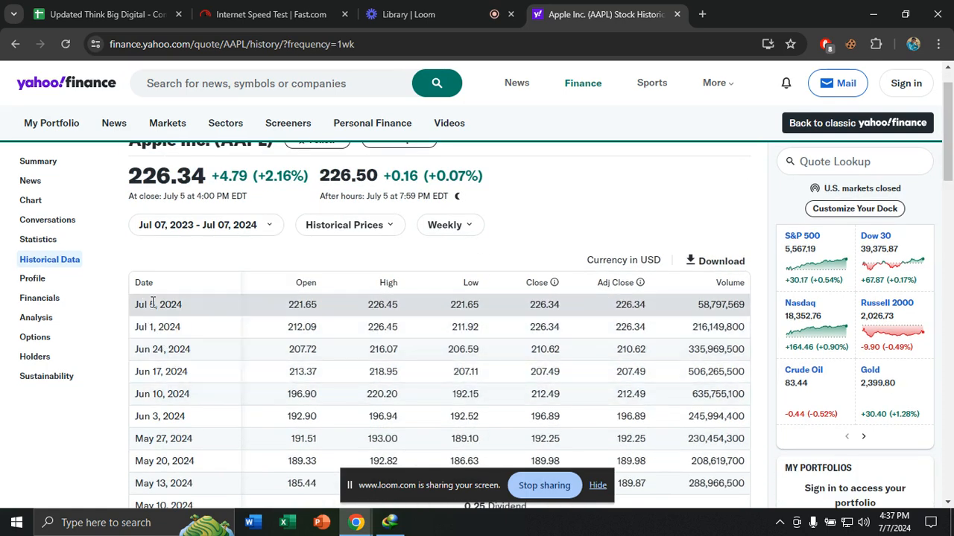
pyautogui.moveTo(440, 355)
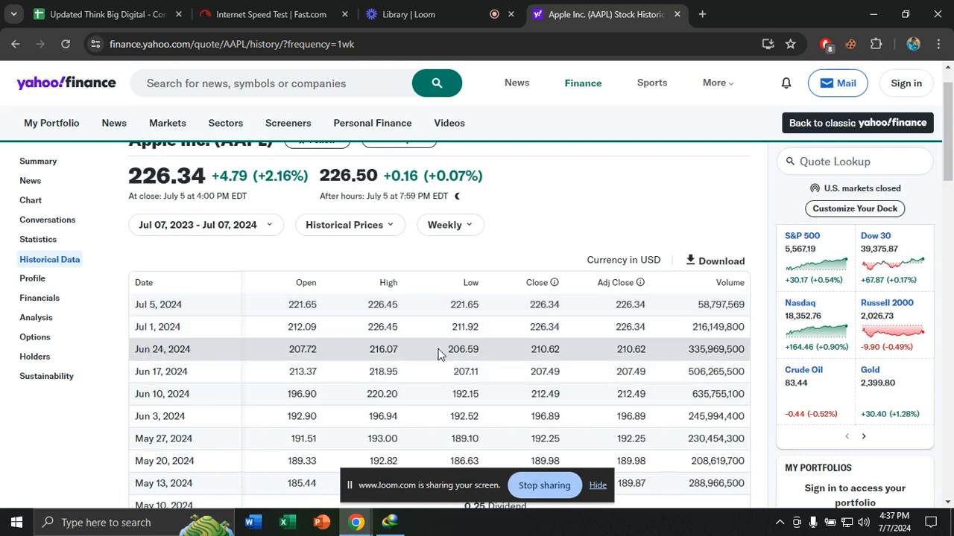
pyautogui.moveTo(697, 263)
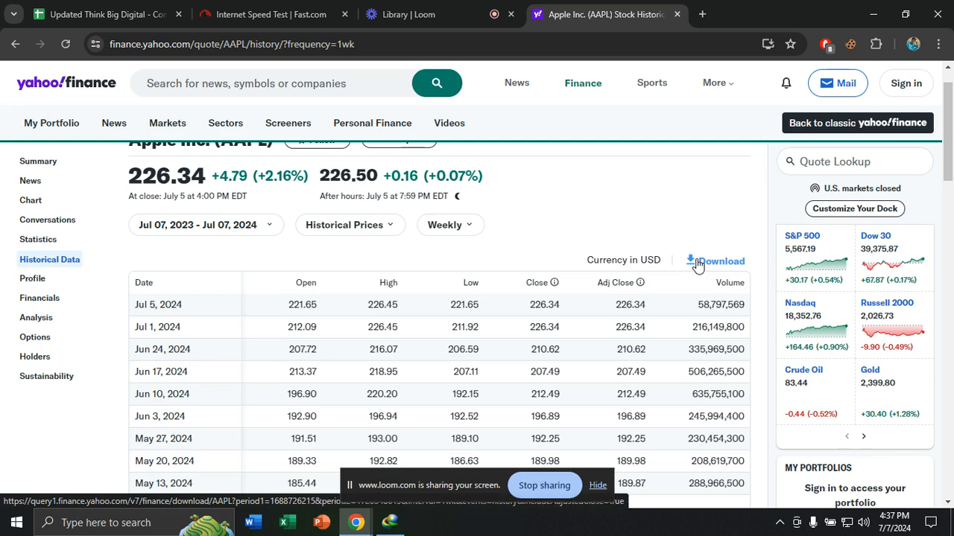
# Step: Download the July 2023 to July 2024 weekly price history as AAPL.csv
pyautogui.click(721, 260)
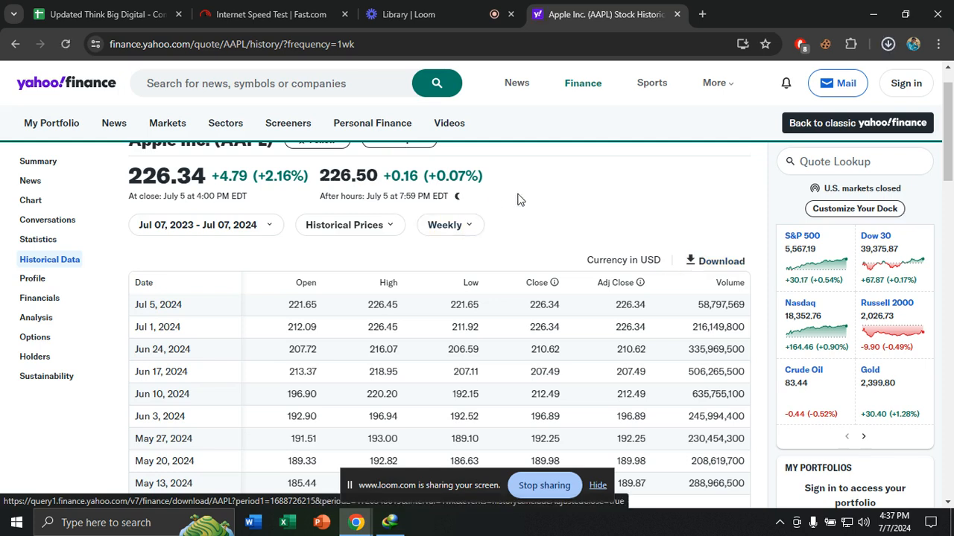
pyautogui.click(714, 261)
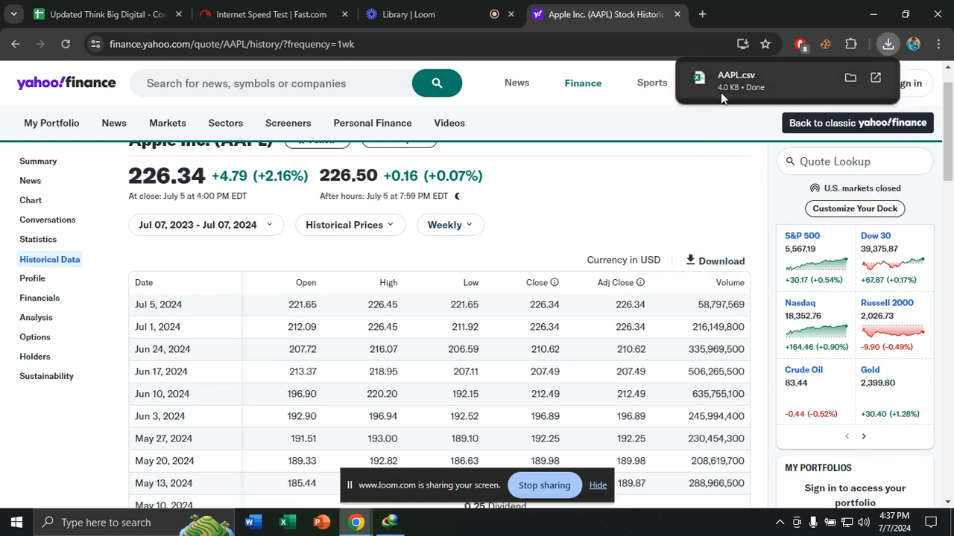
pyautogui.moveTo(708, 96)
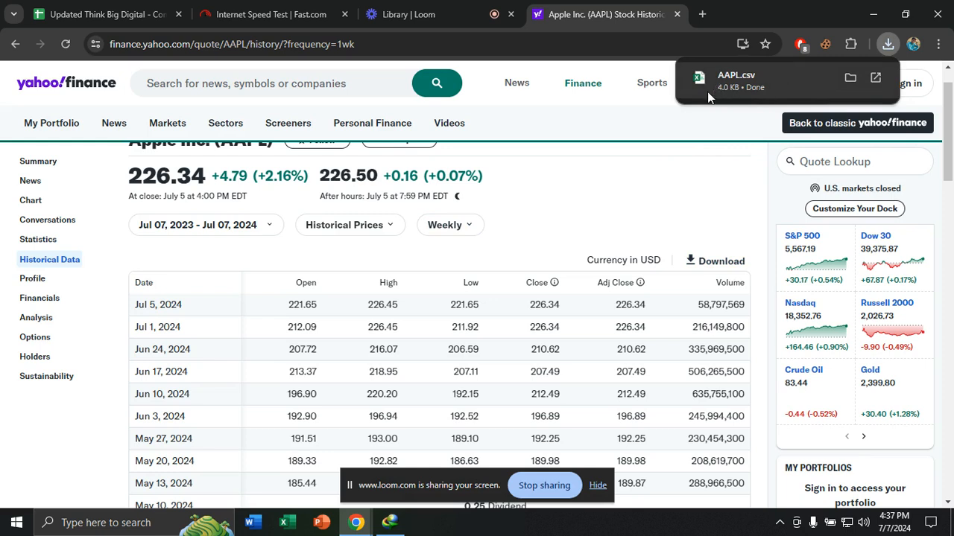
pyautogui.moveTo(819, 84)
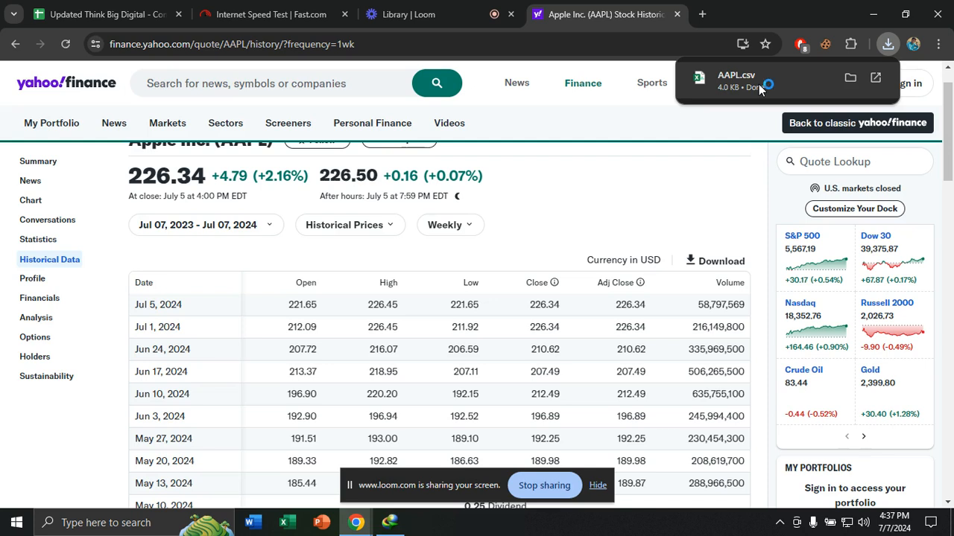
pyautogui.moveTo(730, 241)
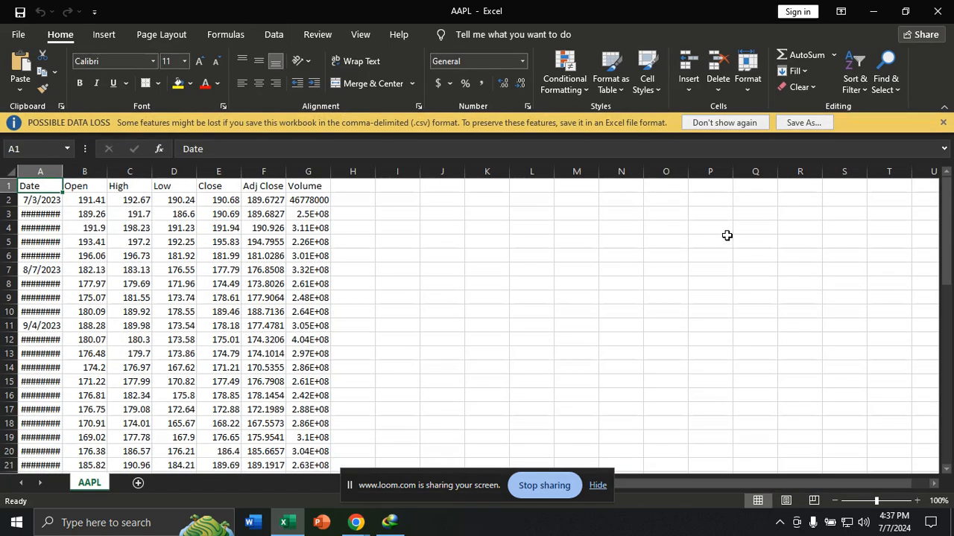
pyautogui.moveTo(330, 319)
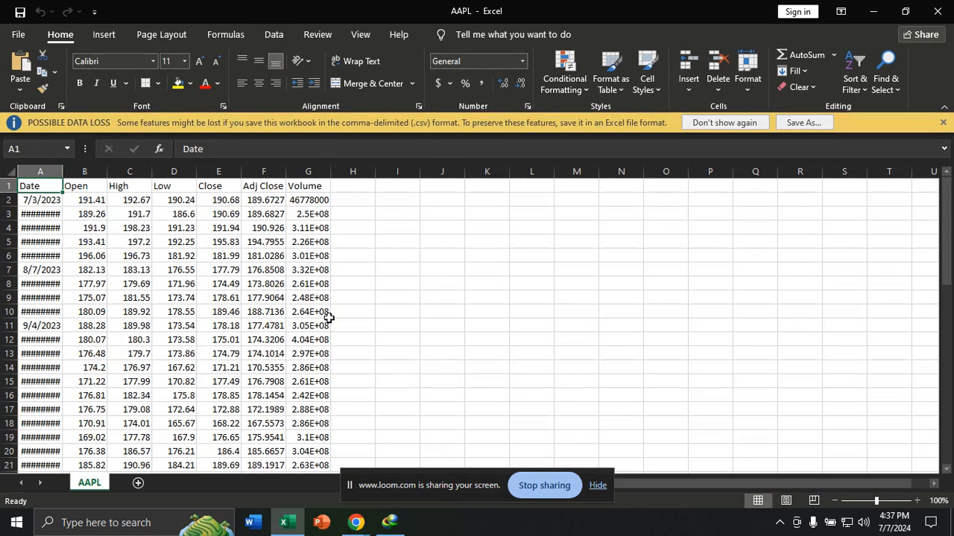
pyautogui.moveTo(384, 371)
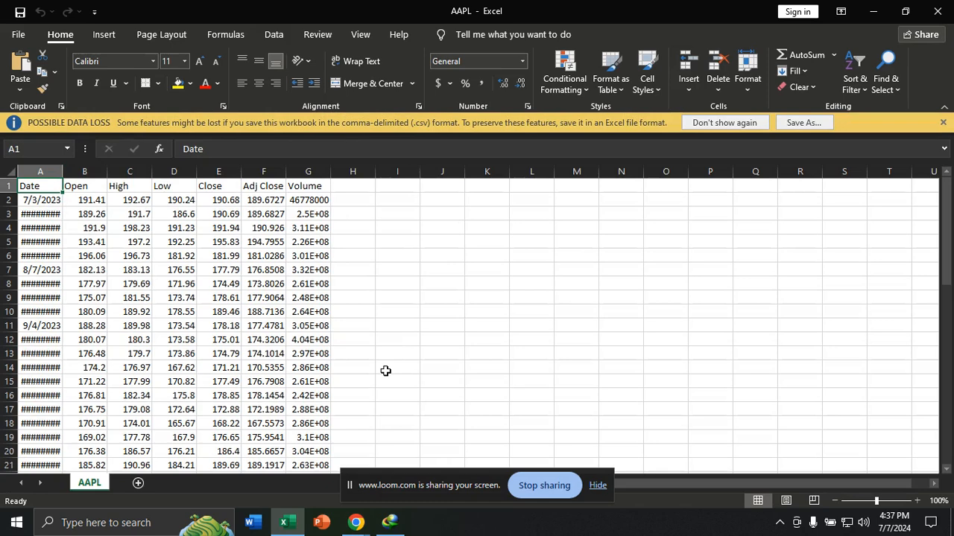
# Step: Return to the browser after AAPL.csv opens in Excel with its weekly price columns
pyautogui.click(604, 13)
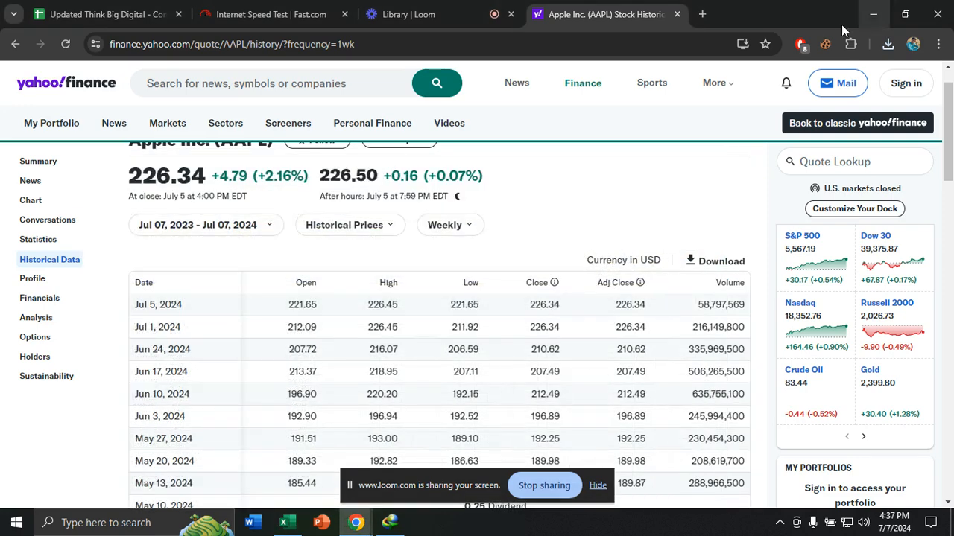
# Step: Open a new blank Chrome tab beside the Yahoo Finance Apple page
pyautogui.click(702, 13)
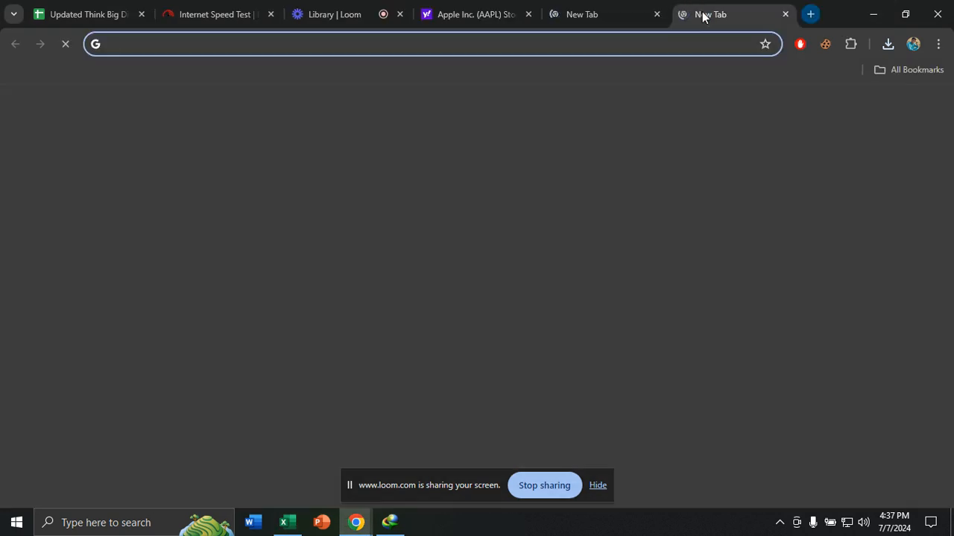